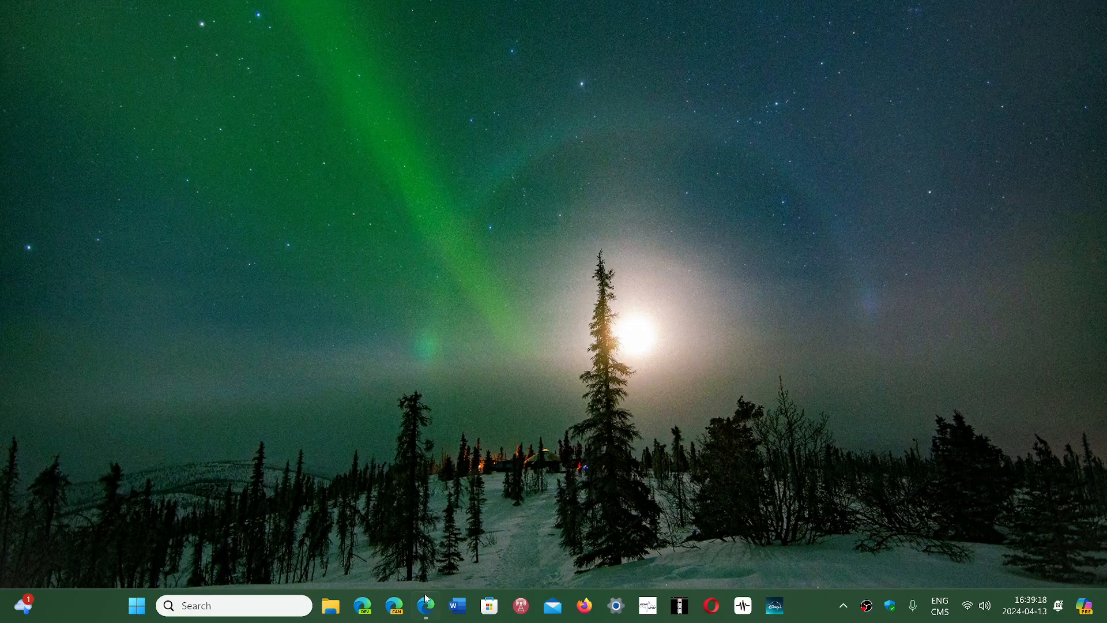
- Restore the Edge window showing the Windows 10 22H2 known-issues article from the taskbar
click(425, 605)
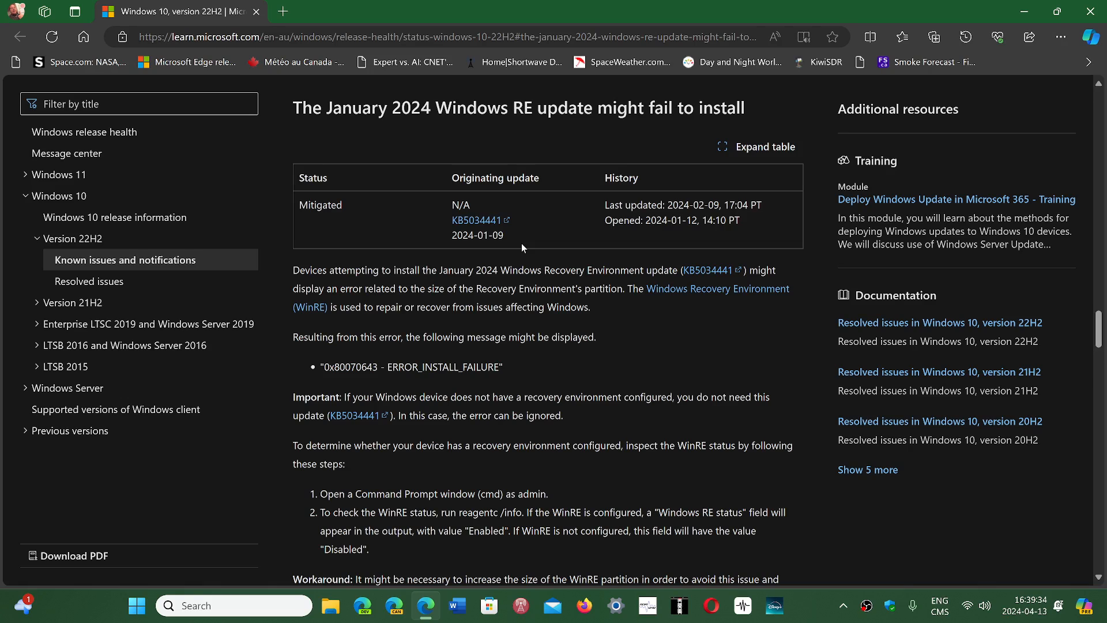
mouse_move(548, 270)
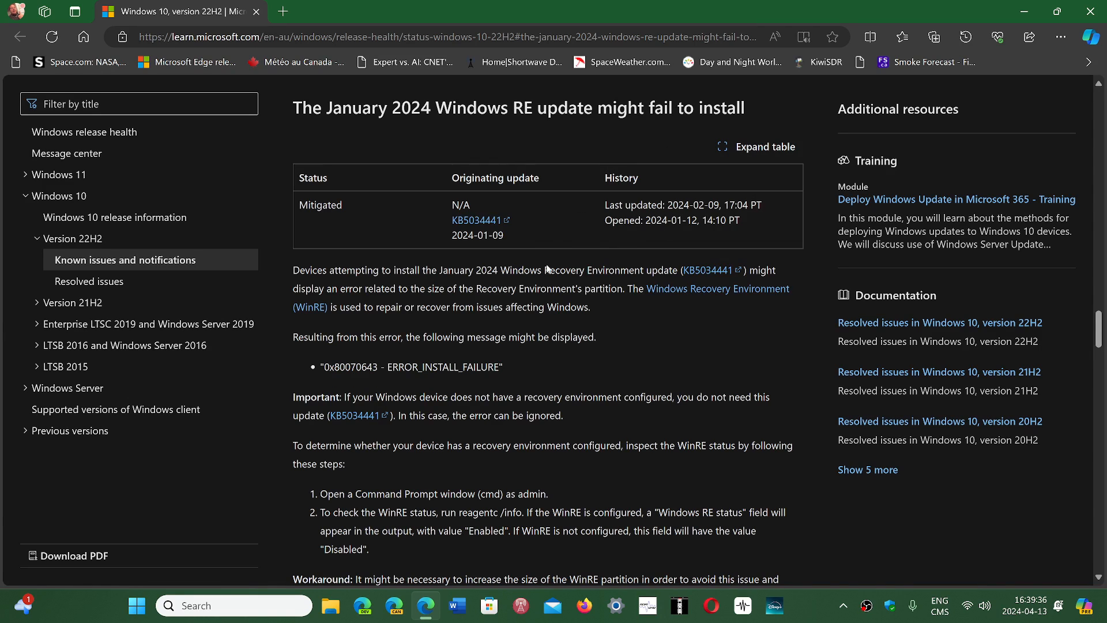
mouse_move(648, 259)
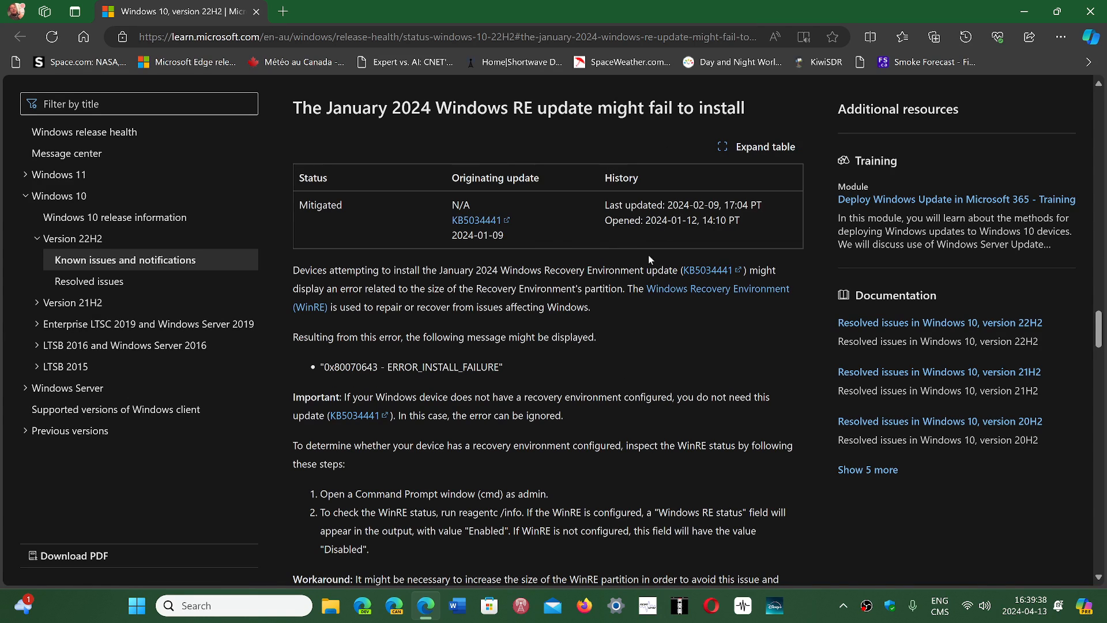
mouse_move(732, 196)
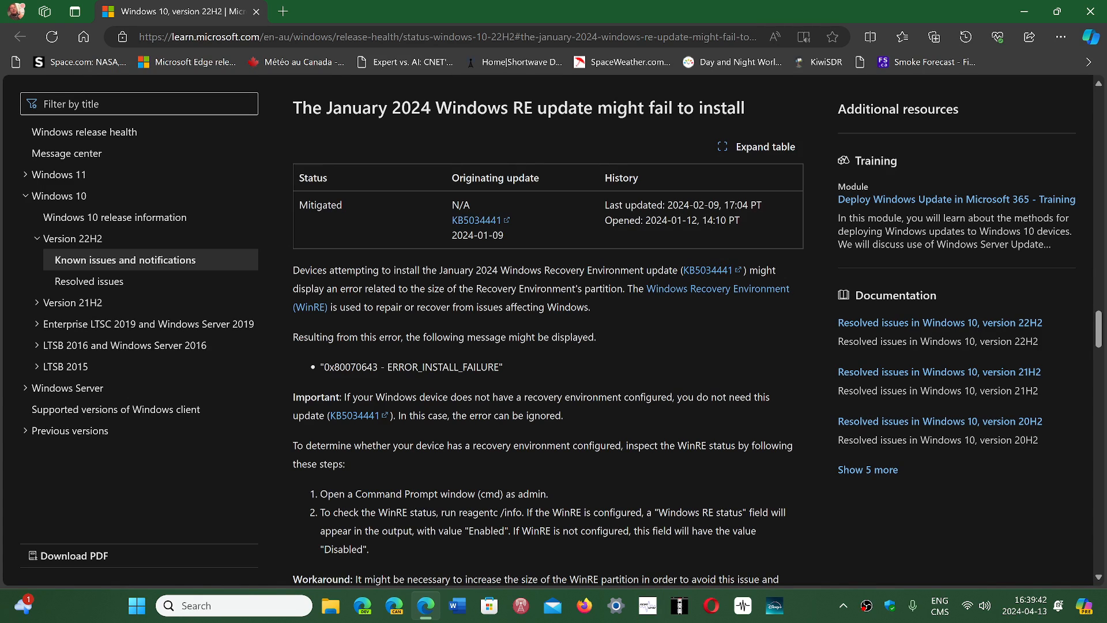
mouse_move(648, 343)
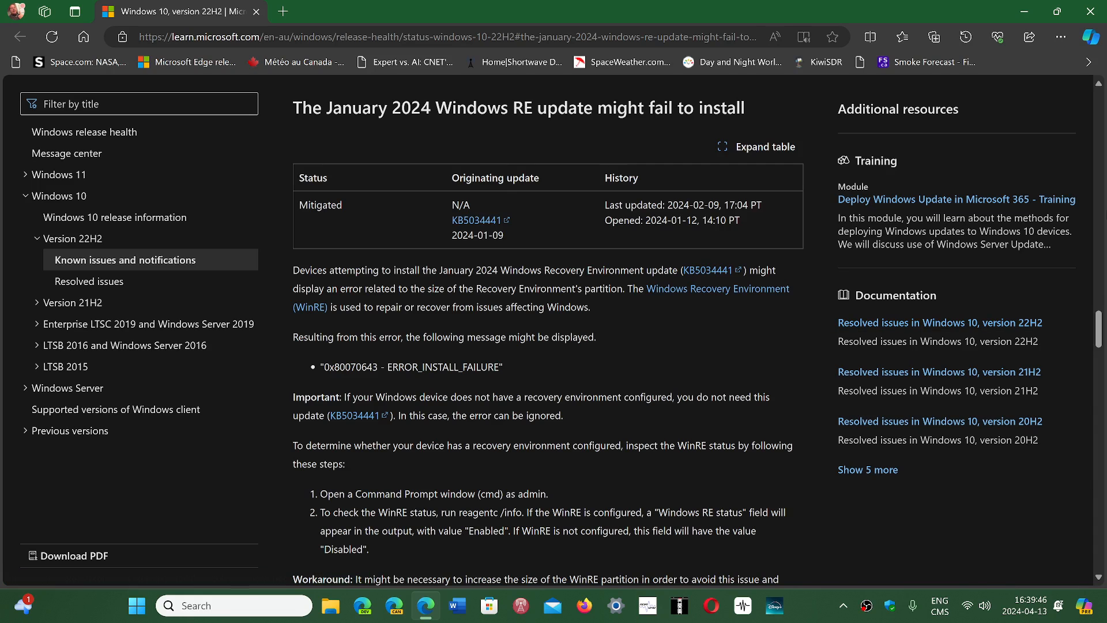
- Scroll down past the Workaround paragraph to reach the Next steps note
scroll(down, 3)
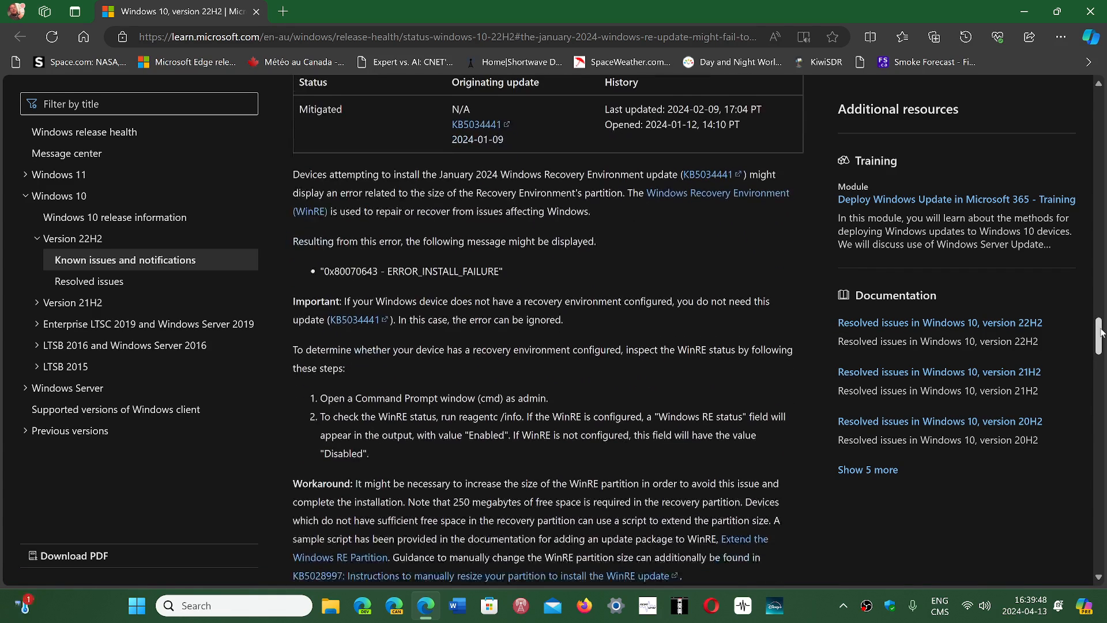
scroll(down, 3)
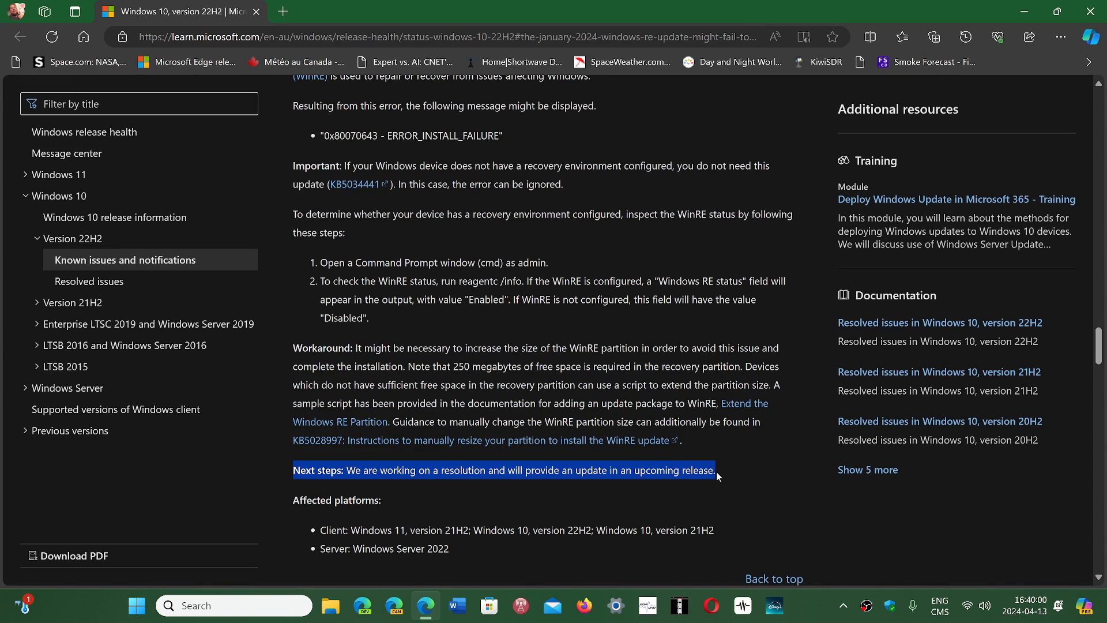
- Clear the selection on the Next steps note by clicking an empty page area
click(786, 499)
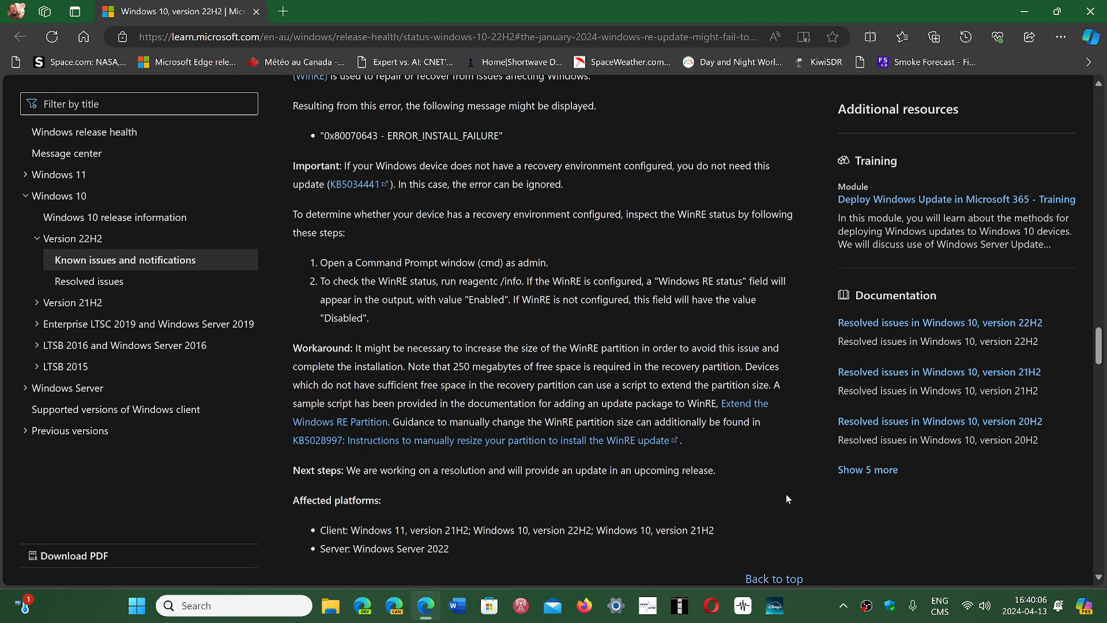
mouse_move(747, 431)
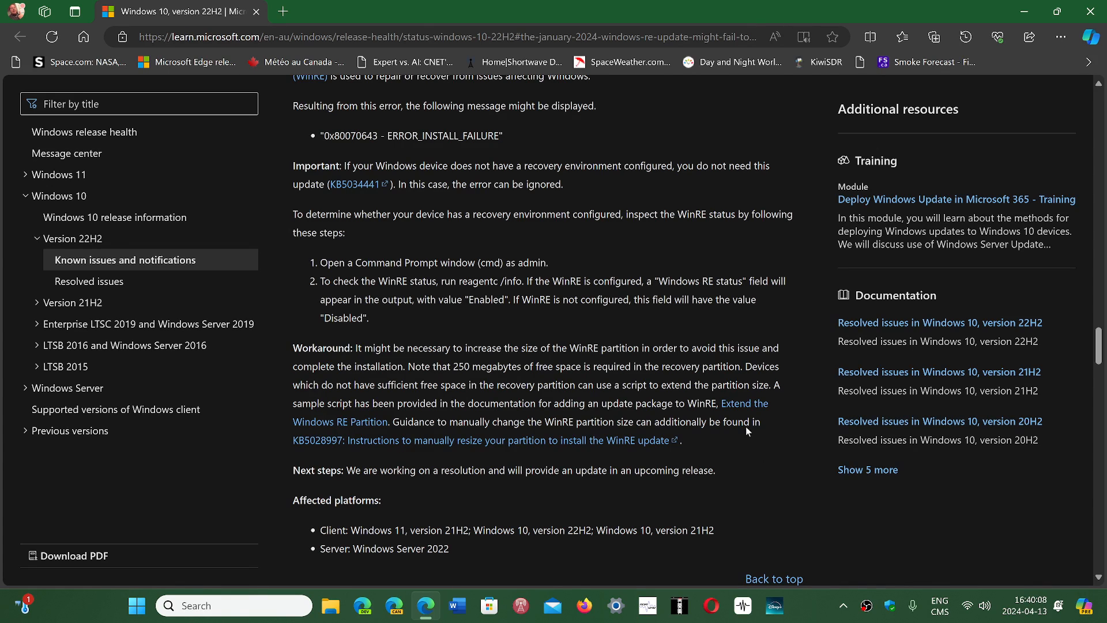
mouse_move(633, 254)
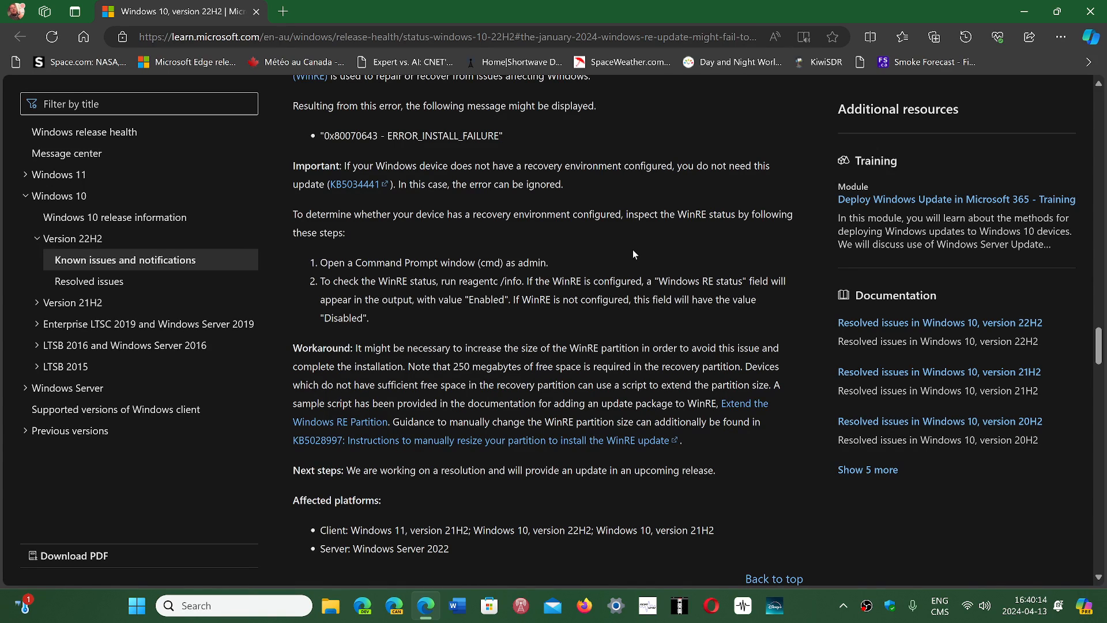
mouse_move(754, 494)
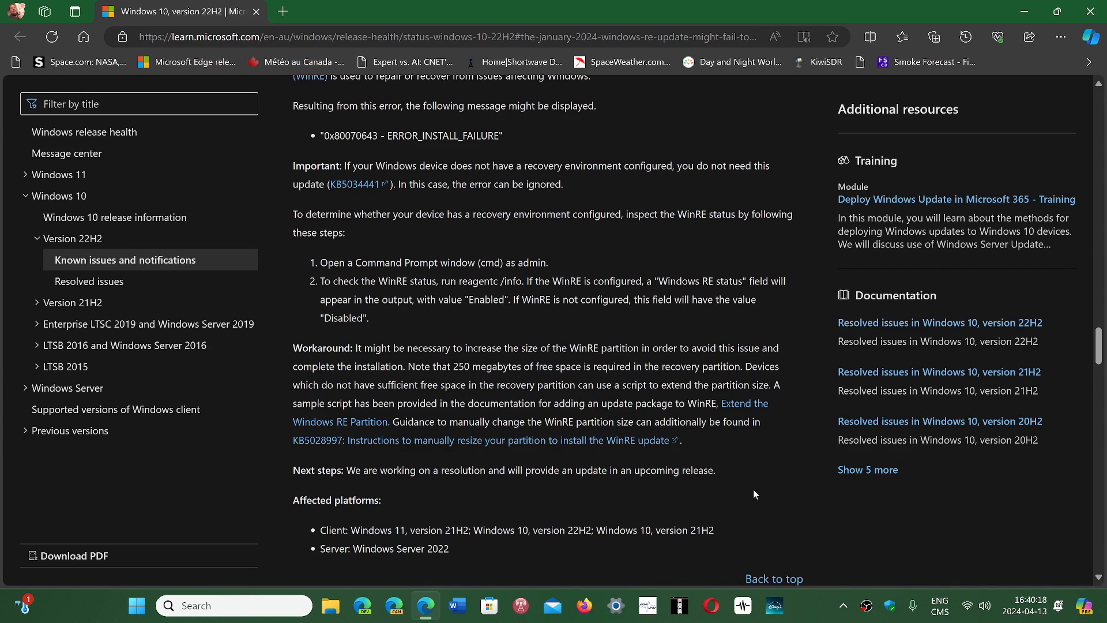
mouse_move(786, 412)
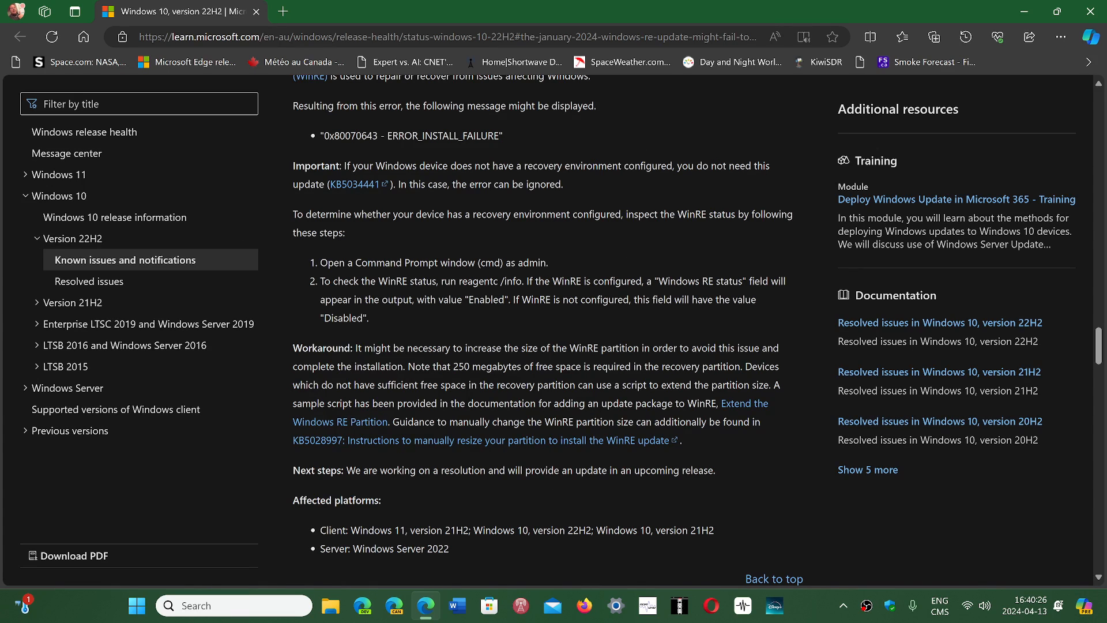
mouse_move(774, 452)
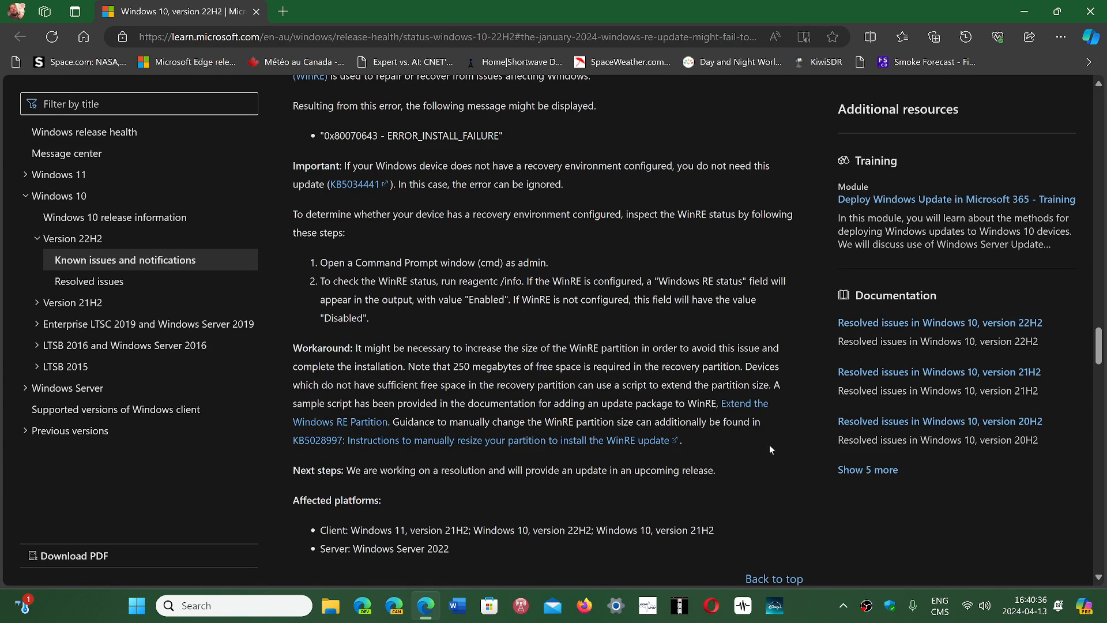
mouse_move(730, 477)
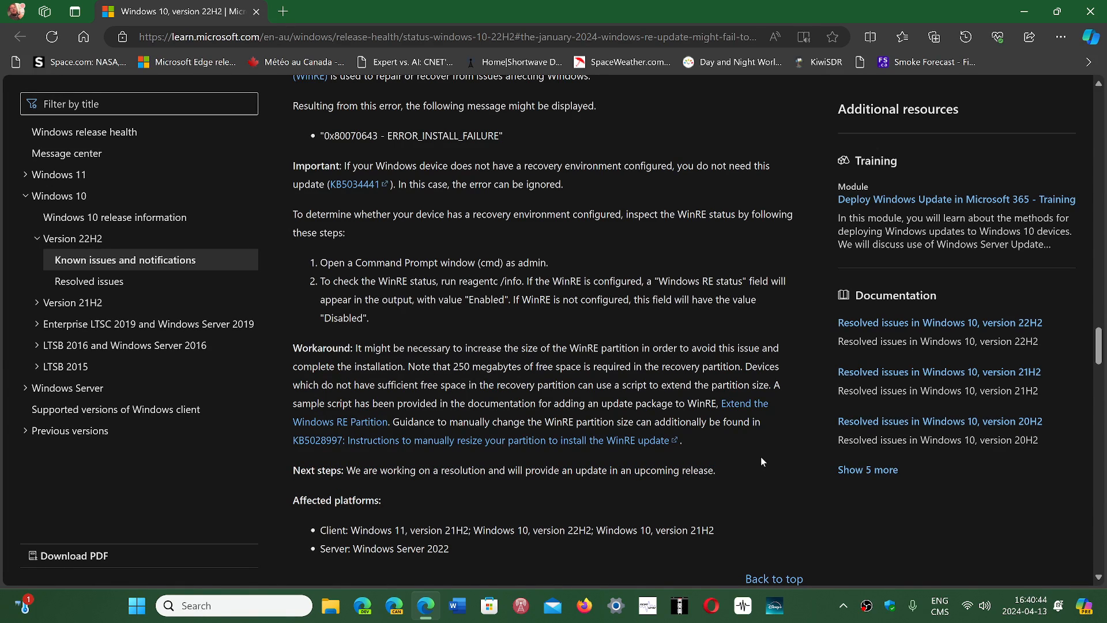
mouse_move(745, 453)
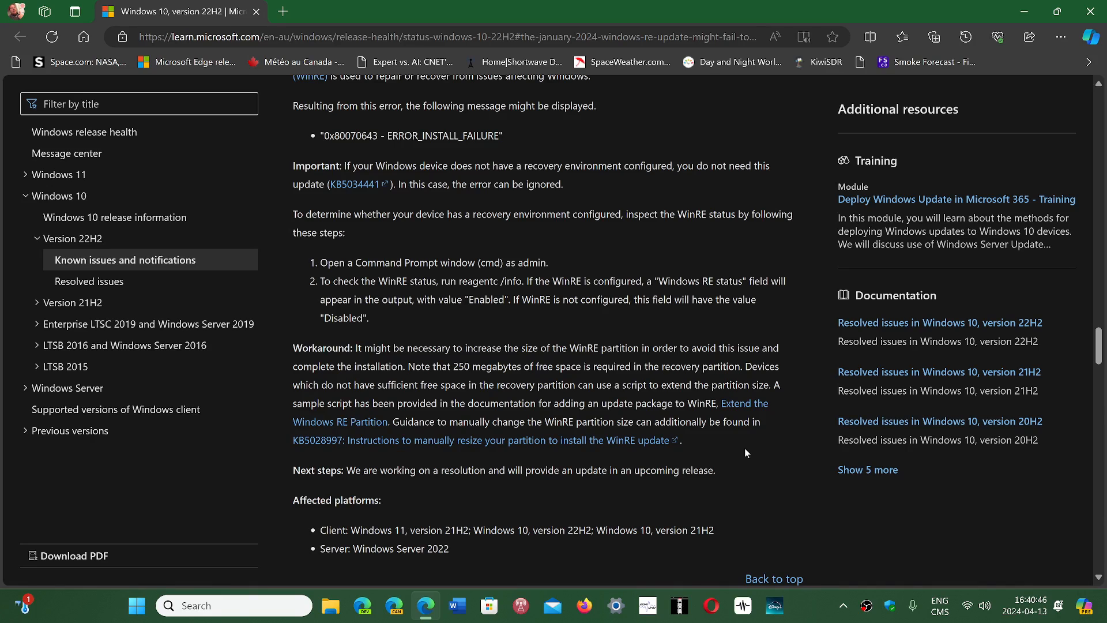
mouse_move(812, 513)
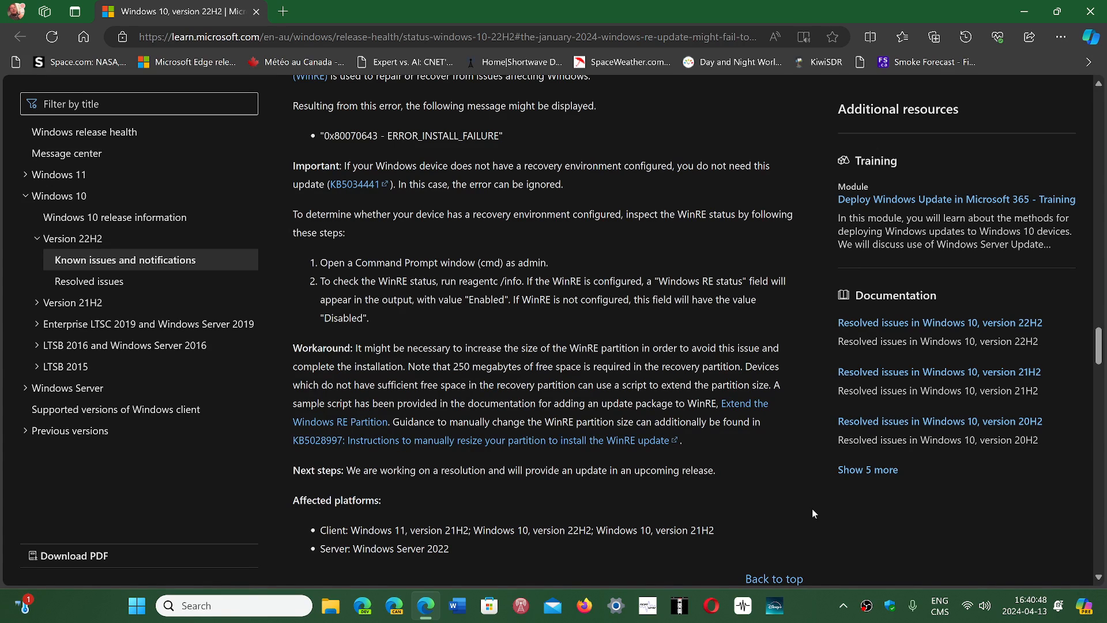
mouse_move(803, 615)
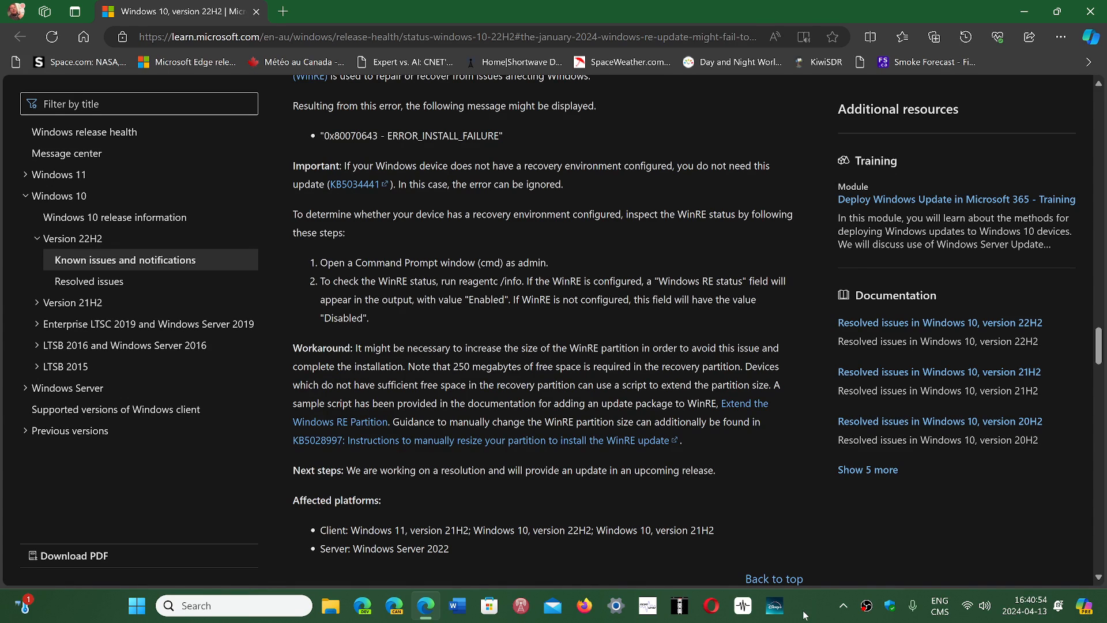
mouse_move(784, 510)
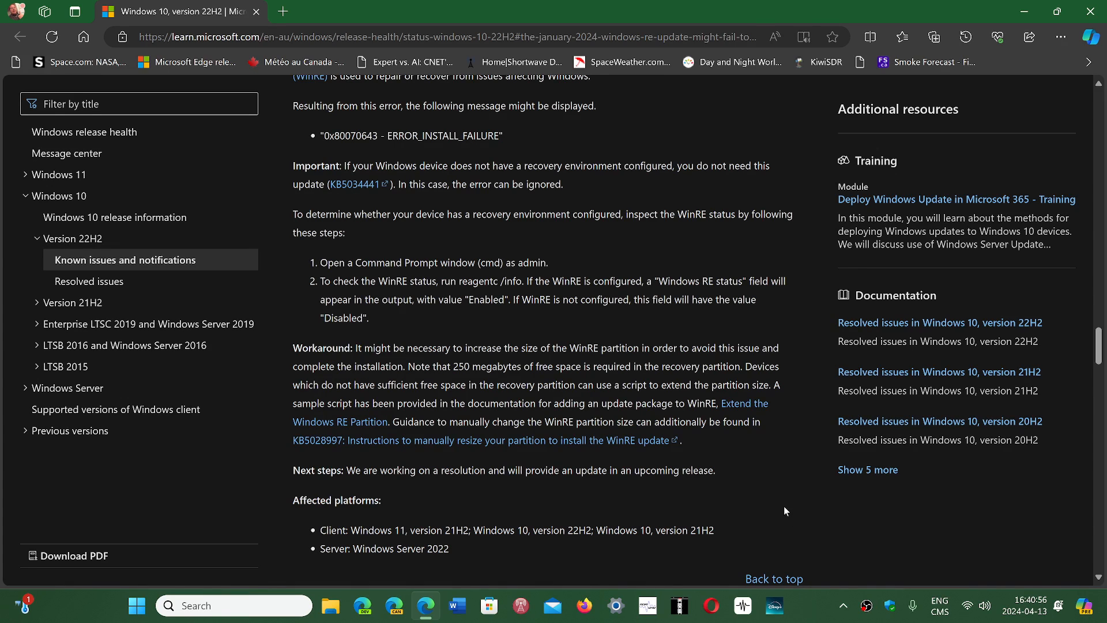
mouse_move(809, 619)
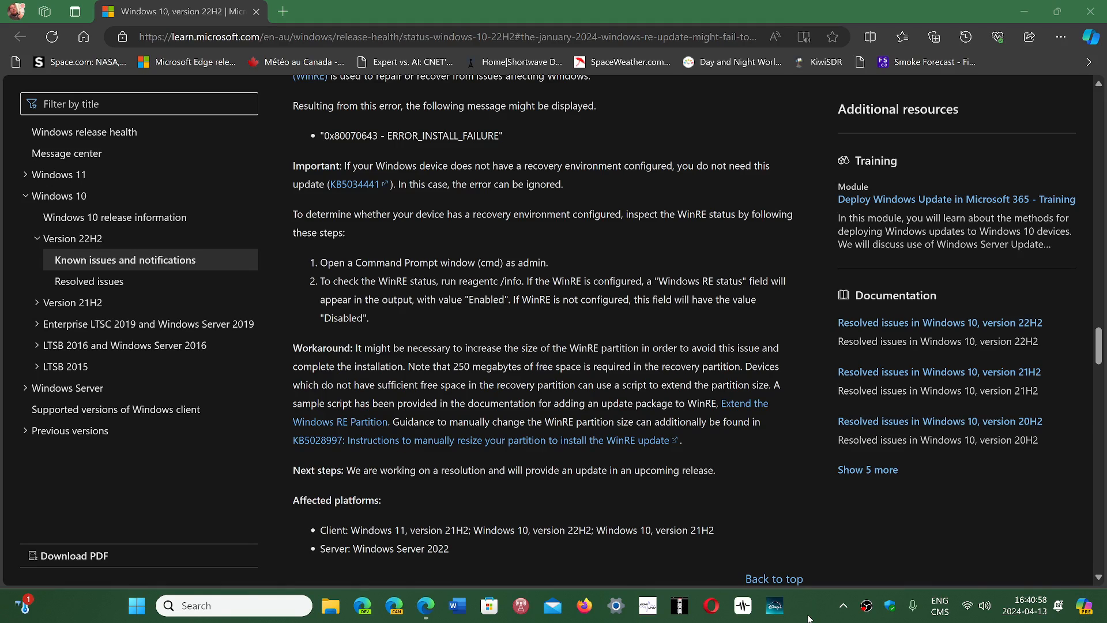